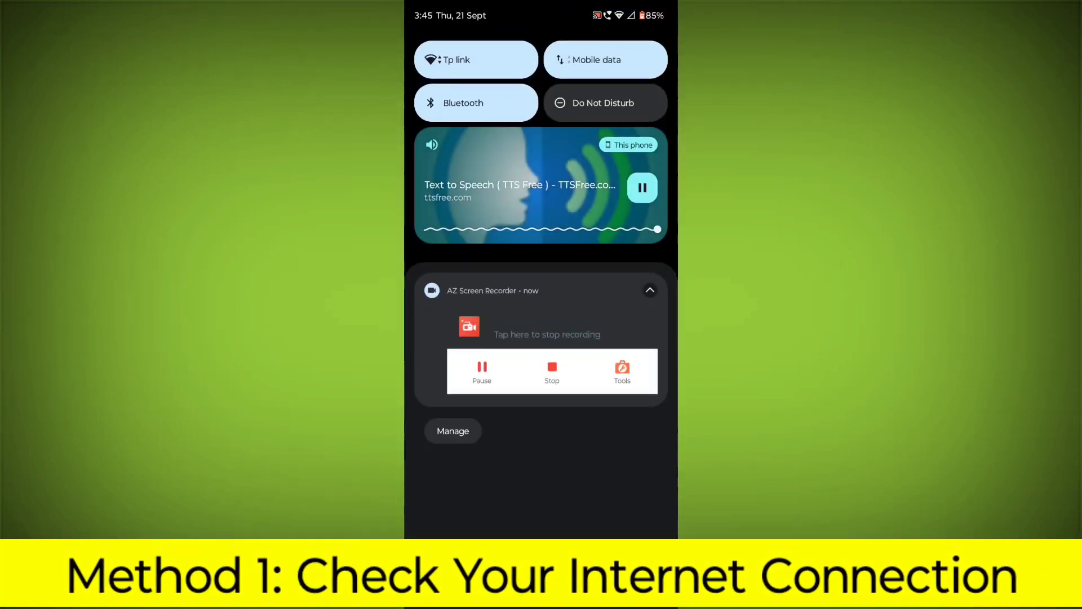
Confirm in Quick Settings that Wi-Fi (Tp link) is connected, then return to the home screen.
left_click(475, 59)
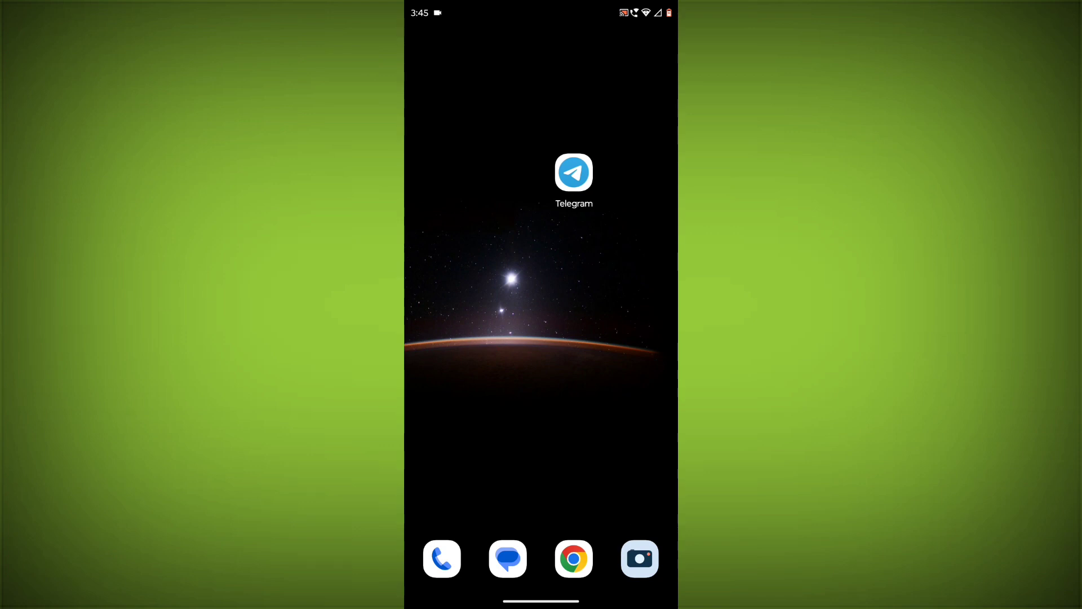
scroll("left", 3)
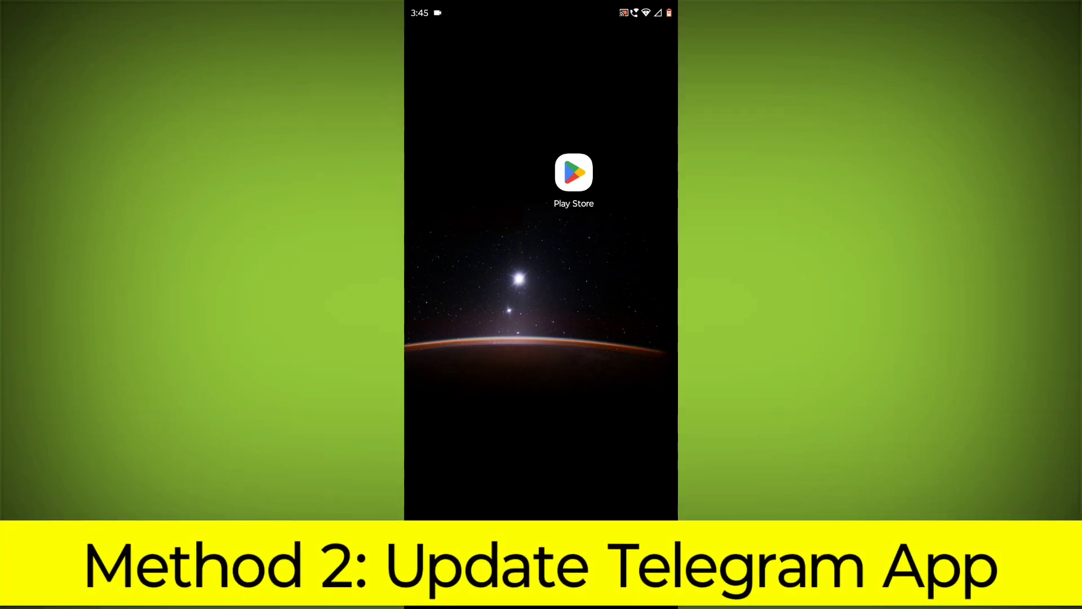
Search Play Store for 'telegram' and check its listing for an Update button.
left_click(573, 173)
type("teleg")
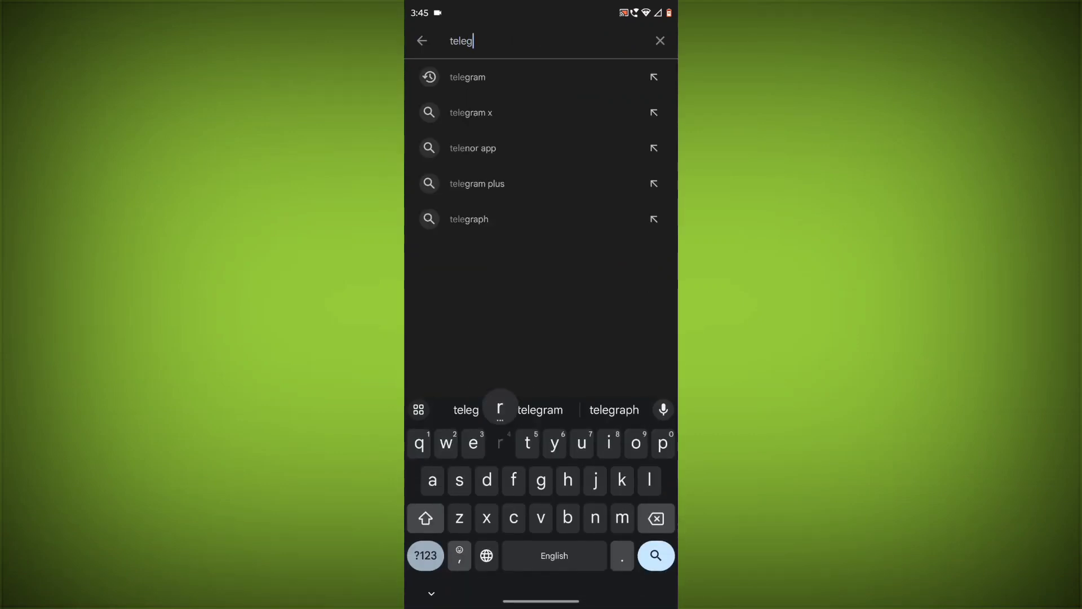
left_click(466, 76)
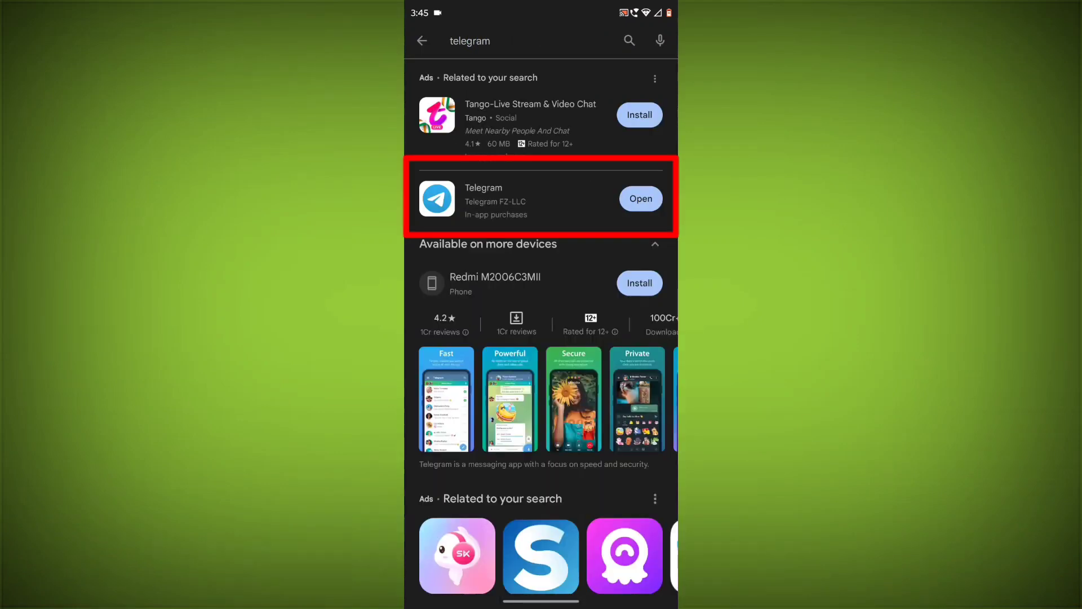
left_click(484, 198)
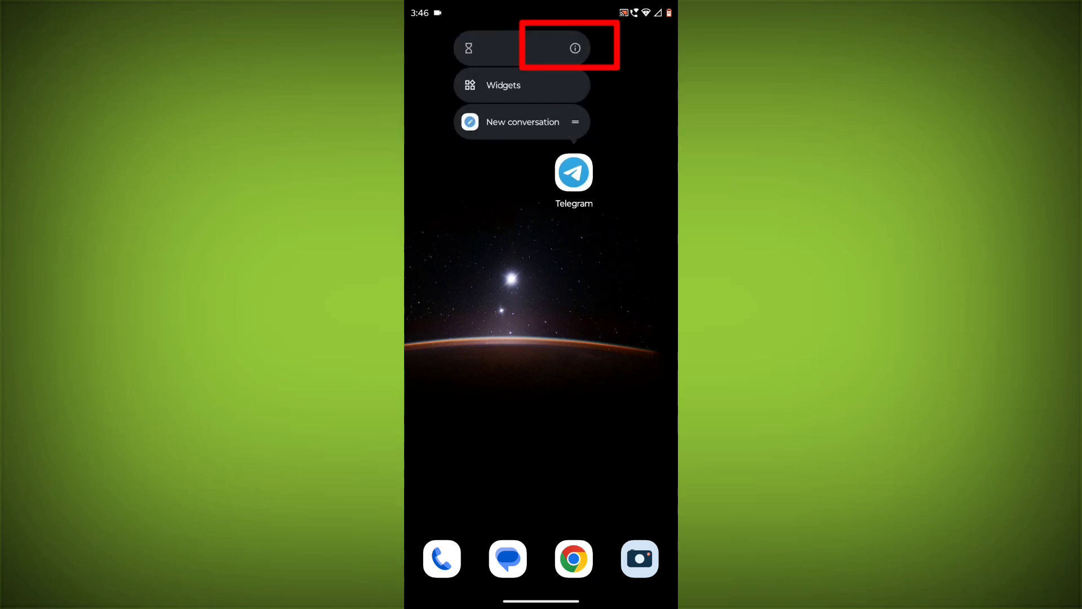
Force-stop Telegram from App info and clear its cache to 0 B under Storage & cache.
left_click(557, 48)
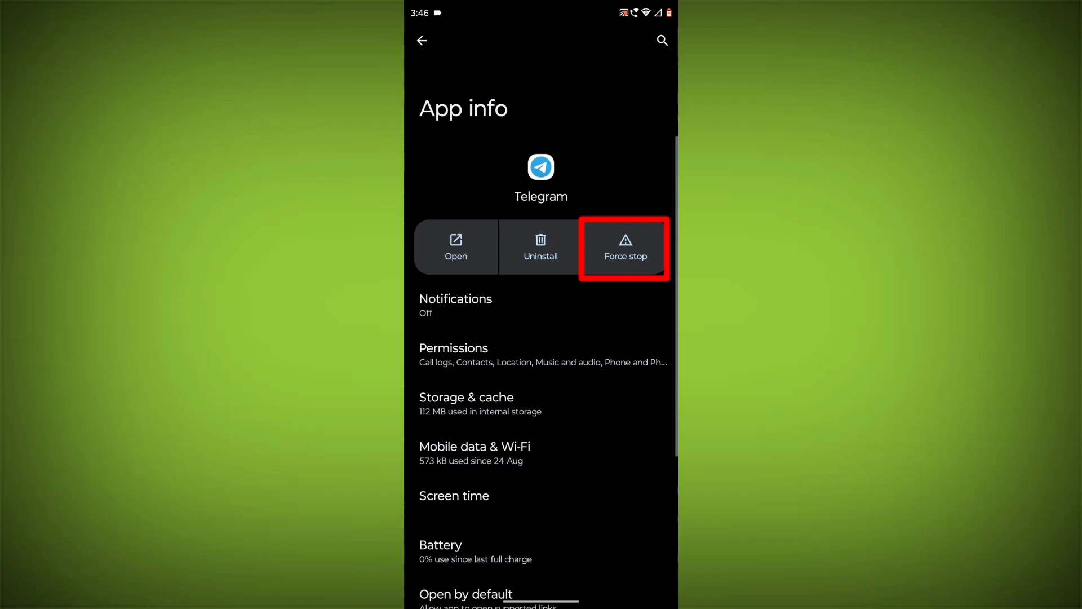
left_click(624, 246)
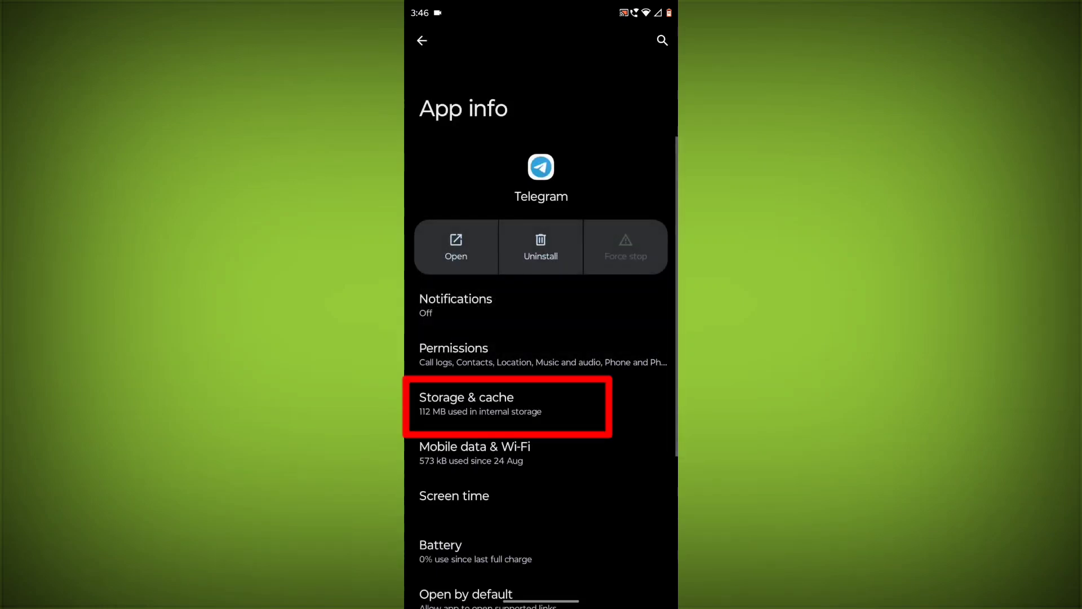
left_click(508, 406)
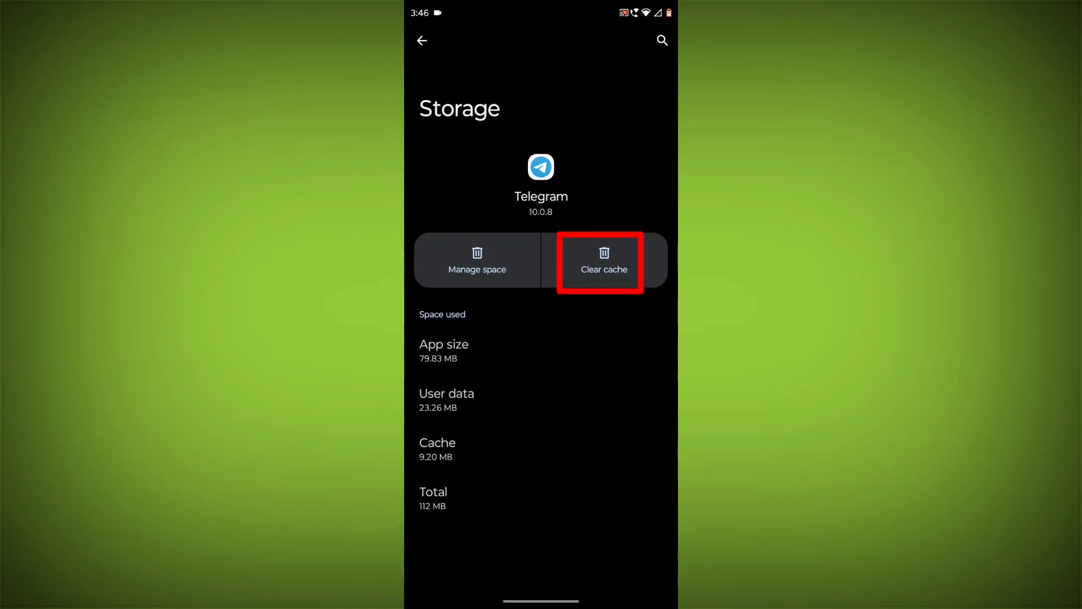
left_click(603, 260)
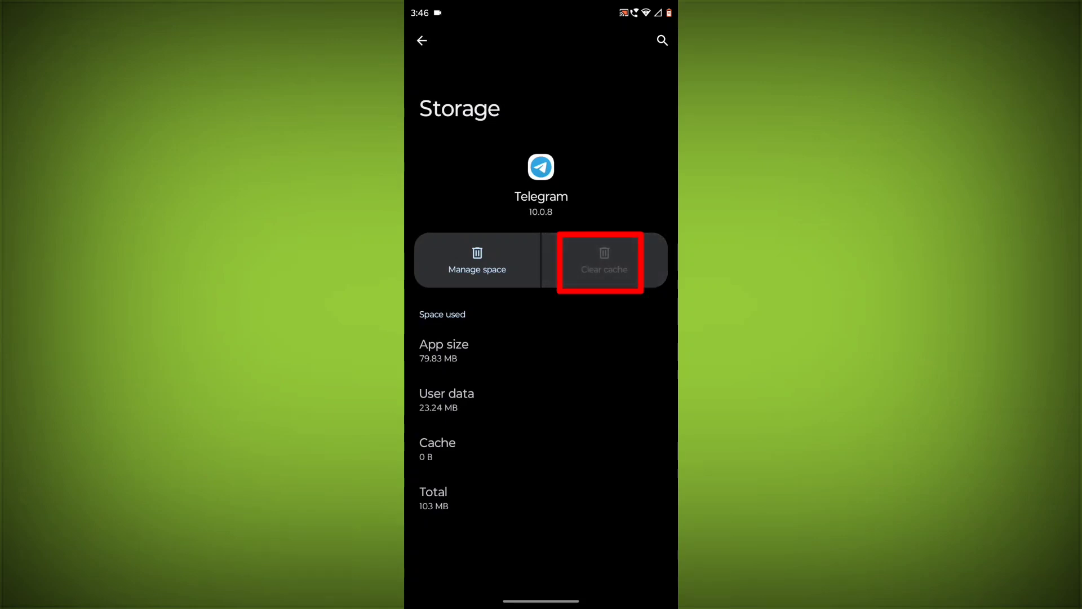
left_click(422, 40)
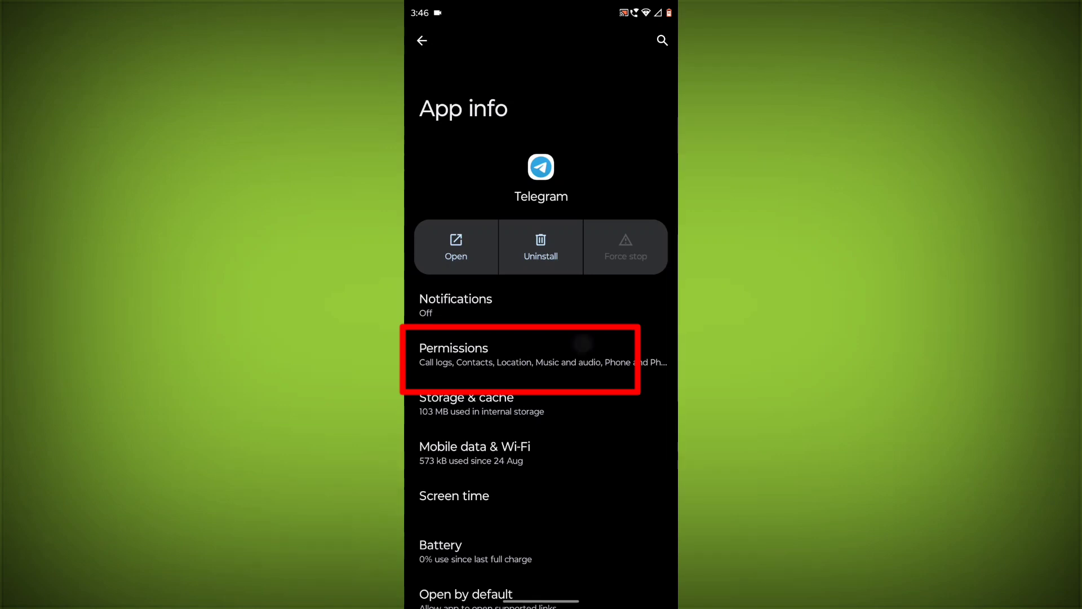
Review Telegram's permissions list: camera and microphone ask every time, nearby devices and notifications not allowed.
left_click(522, 354)
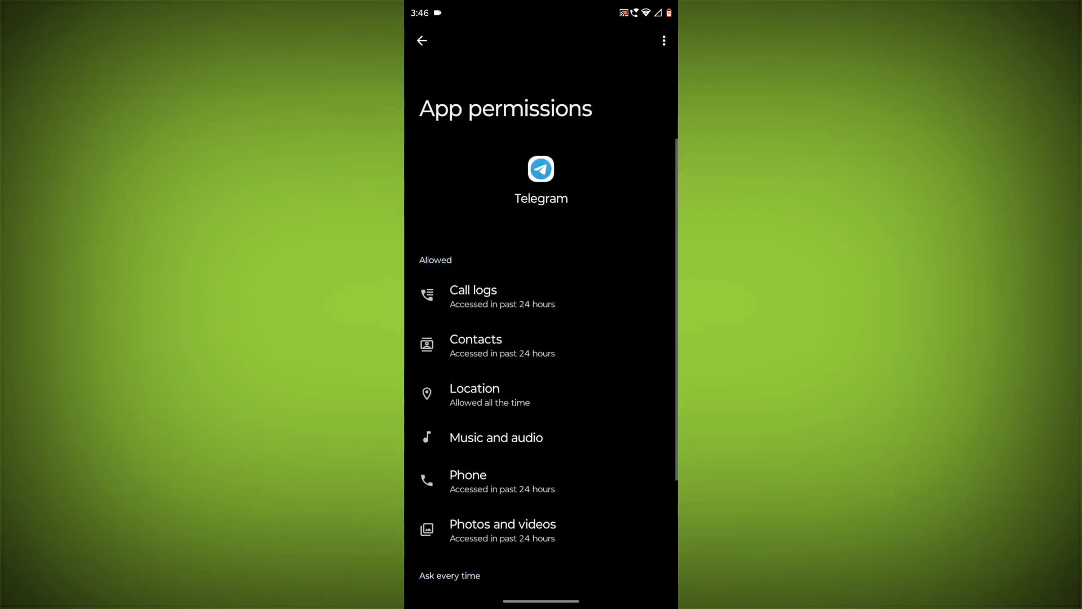
scroll("down", 3)
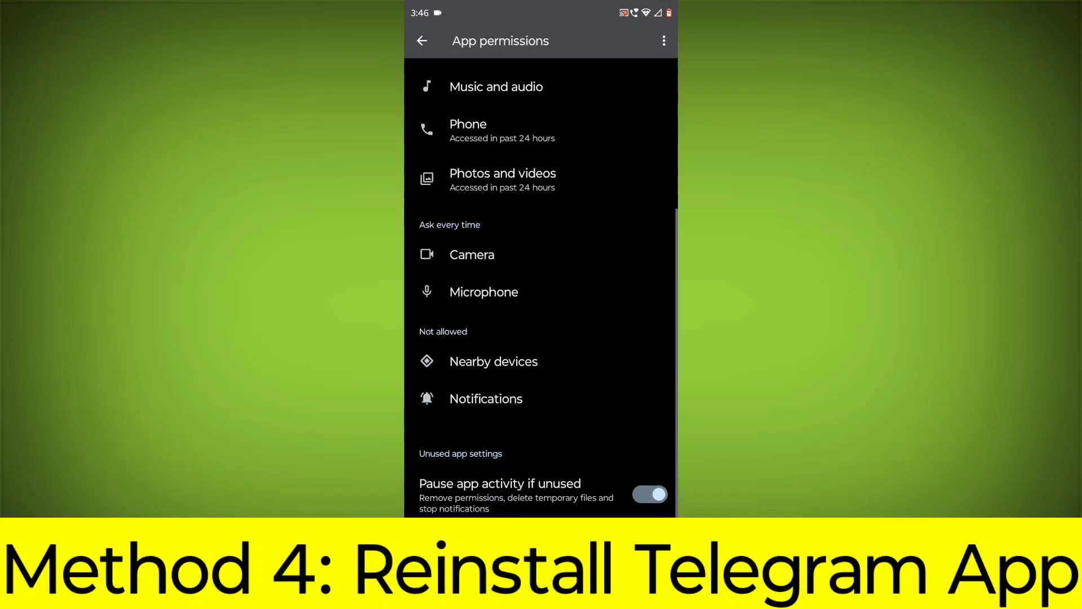